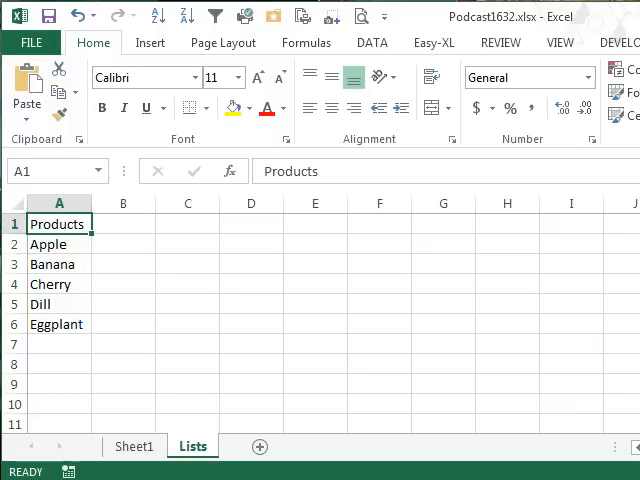
mouse_move(64, 260)
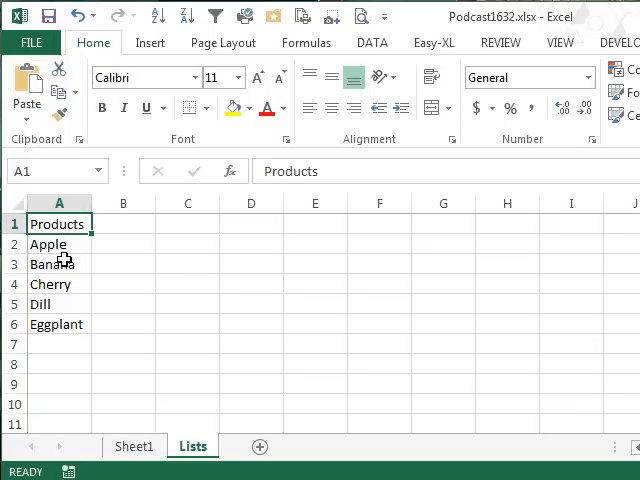
Step: Turn the Products list on the Lists sheet into a table with headers kept
click(132, 446)
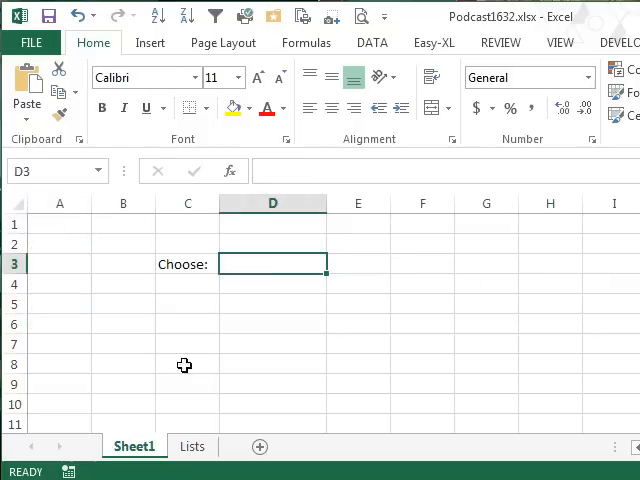
mouse_move(316, 264)
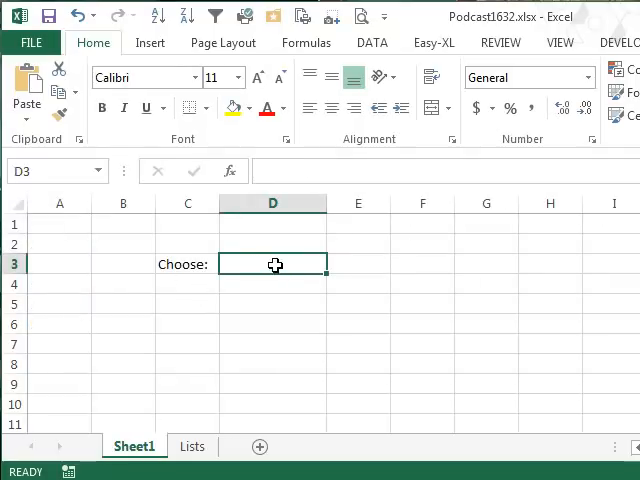
mouse_move(200, 400)
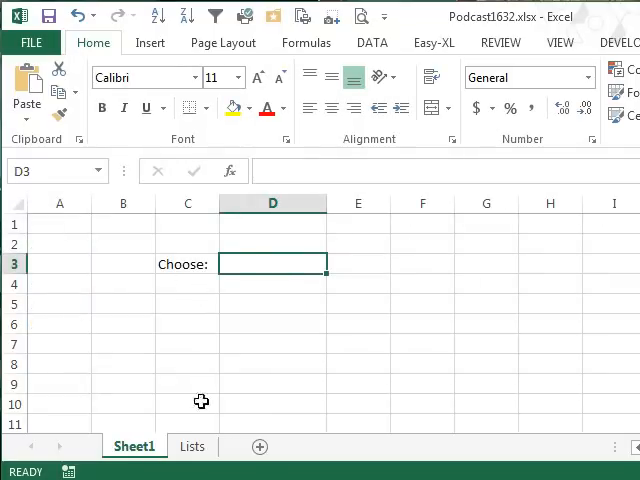
click(192, 446)
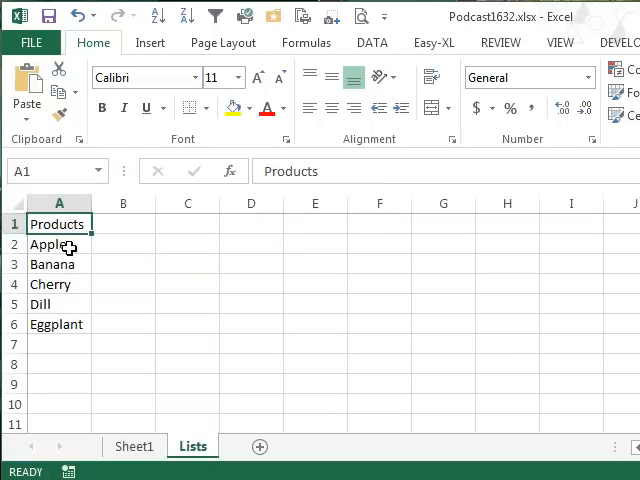
mouse_move(68, 374)
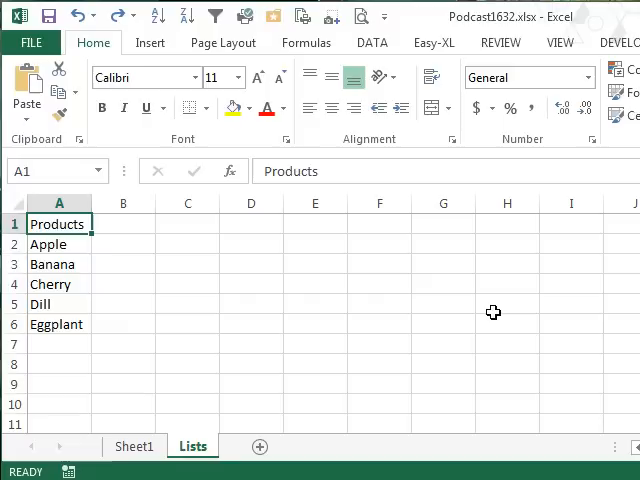
mouse_move(70, 292)
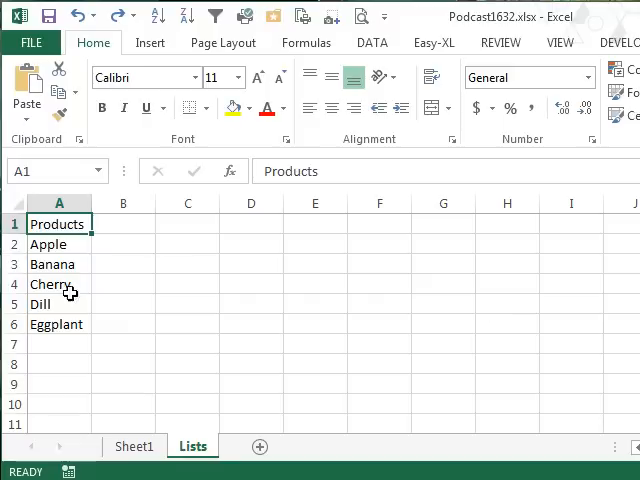
mouse_move(436, 344)
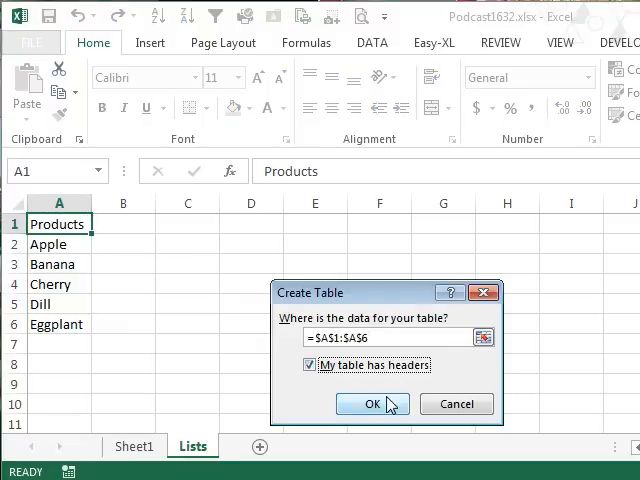
click(372, 404)
text(ProductTable)
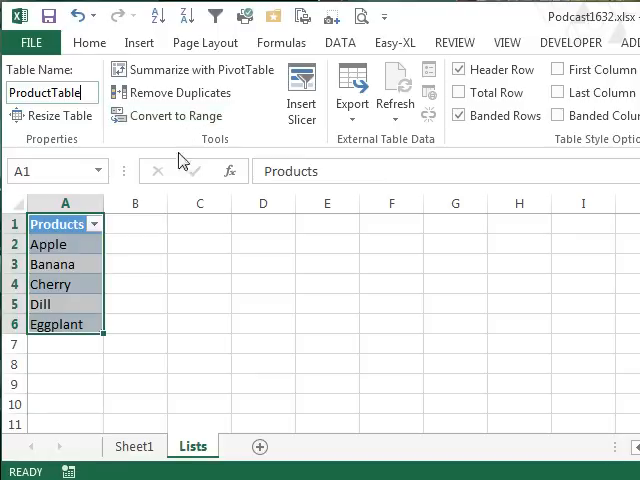
click(136, 224)
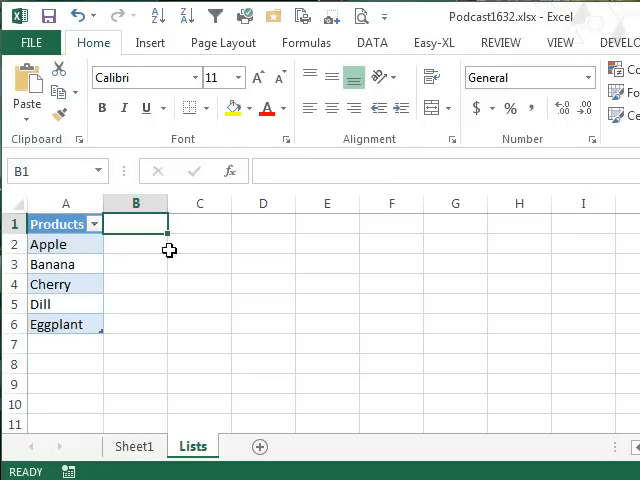
Step: Name the product range Apple through Eggplant via the Name Box and return to Sheet1
drag(48, 244, 48, 304)
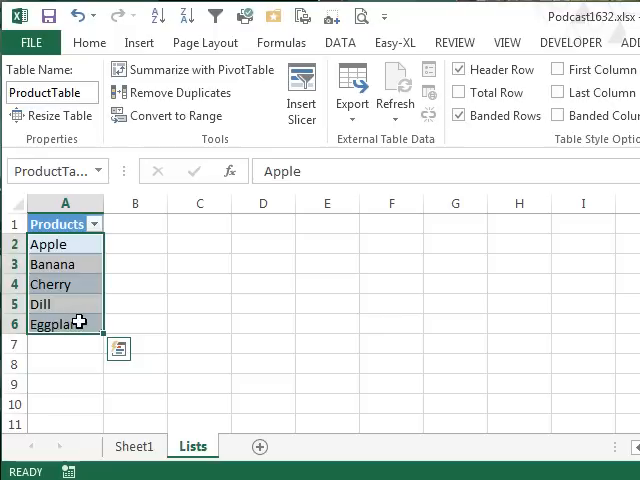
mouse_move(104, 184)
text(My)
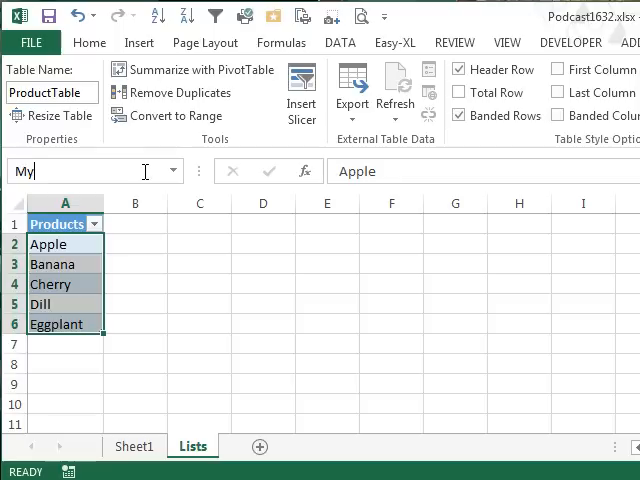
text(ProductTable)
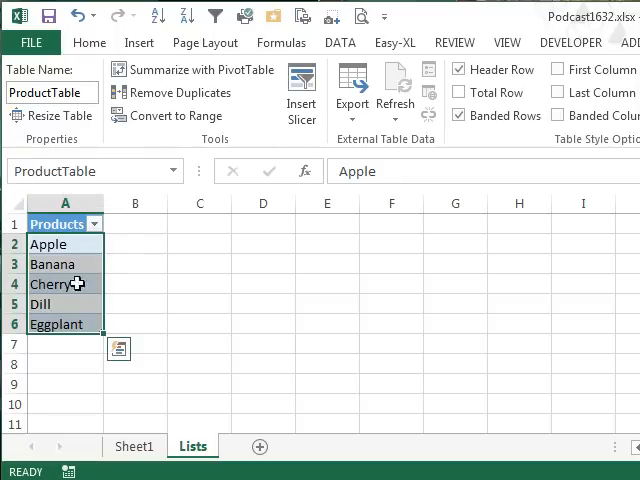
mouse_move(138, 246)
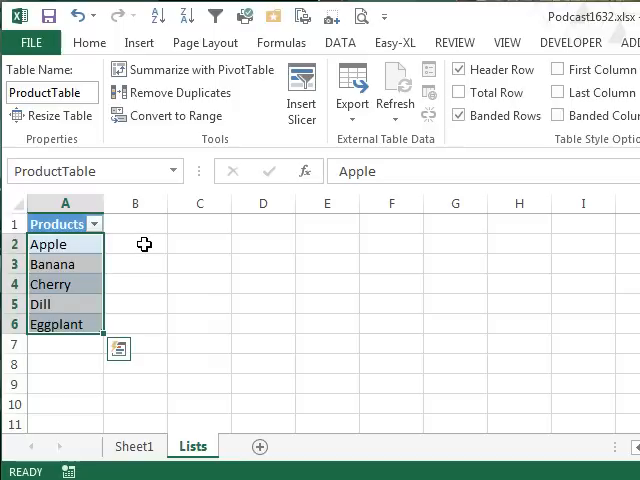
click(134, 446)
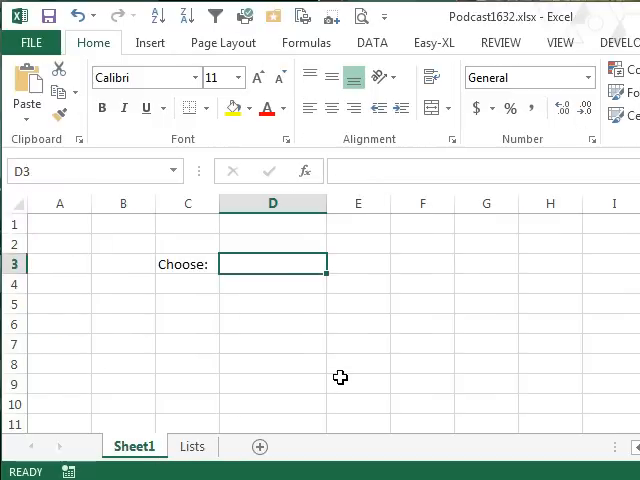
Step: Give D3 list validation with source =MyProducts
click(372, 42)
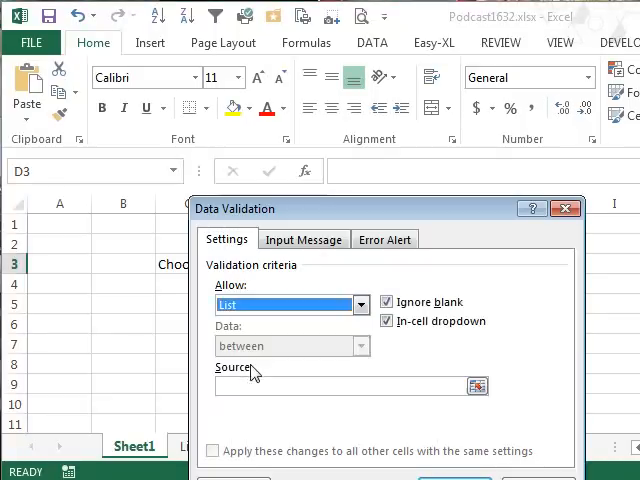
text(=)
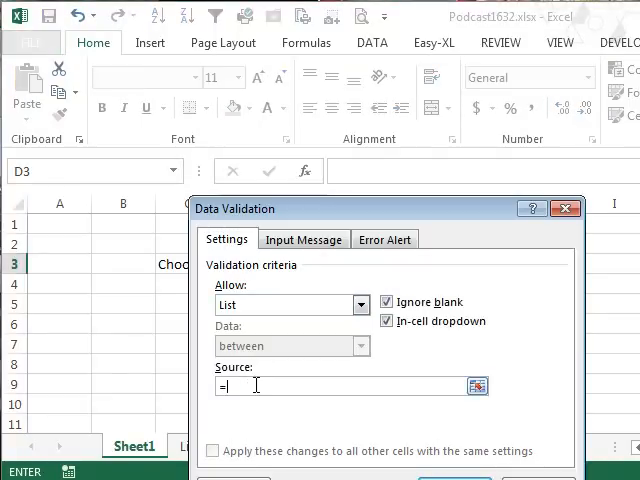
text(MyProducts)
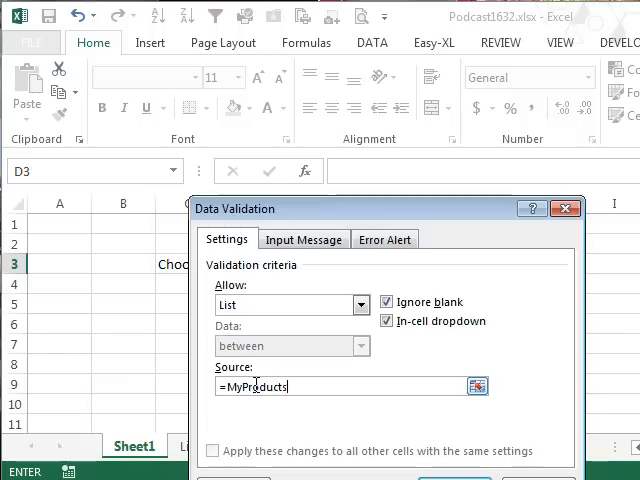
click(304, 238)
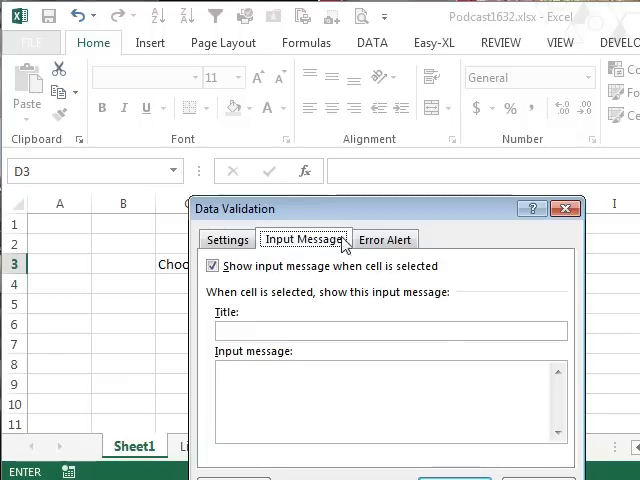
click(384, 238)
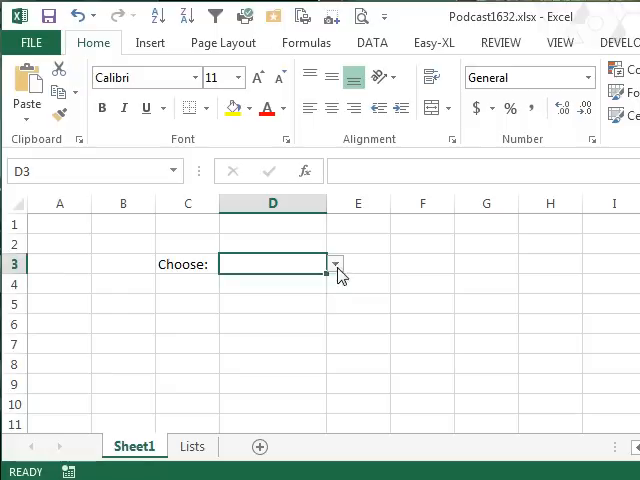
Step: Pick Dill from D3's new dropdown and return to the Lists sheet
click(336, 264)
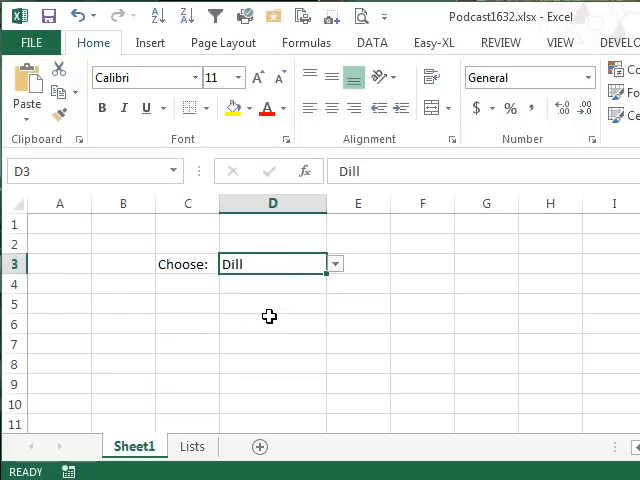
mouse_move(292, 312)
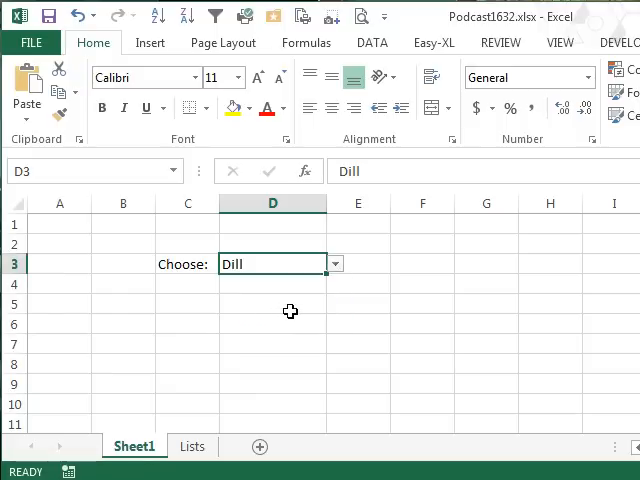
click(192, 446)
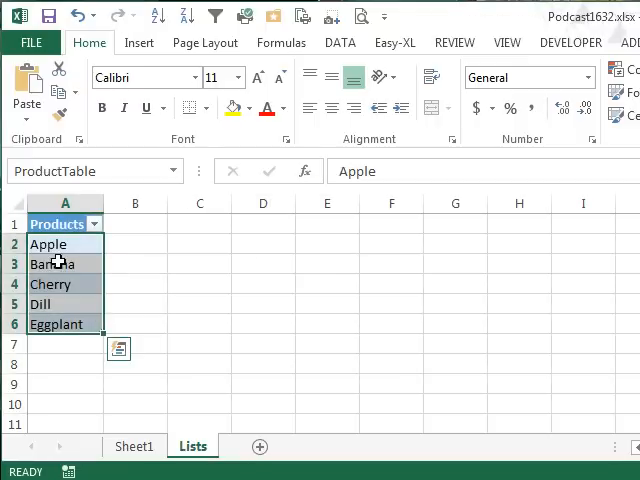
Step: Add Figs and German below Eggplant so the table grows
click(64, 344)
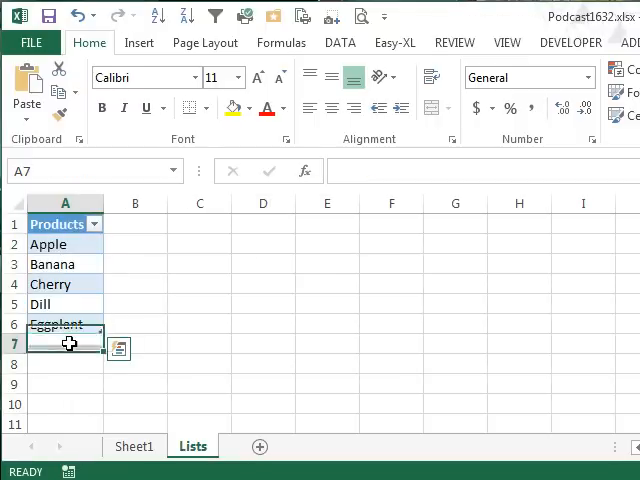
text(Figs)
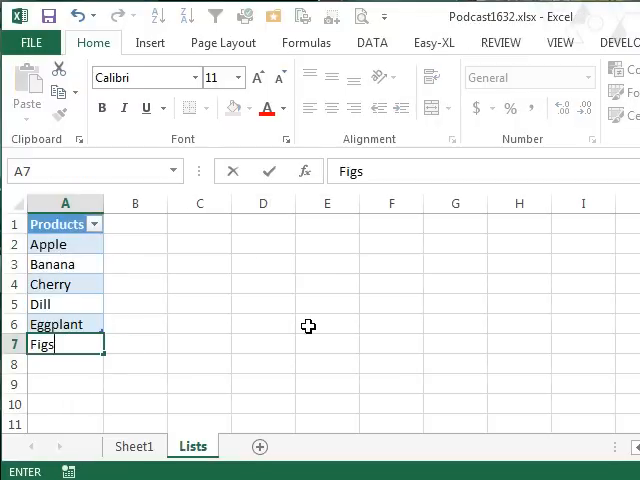
key(Return)
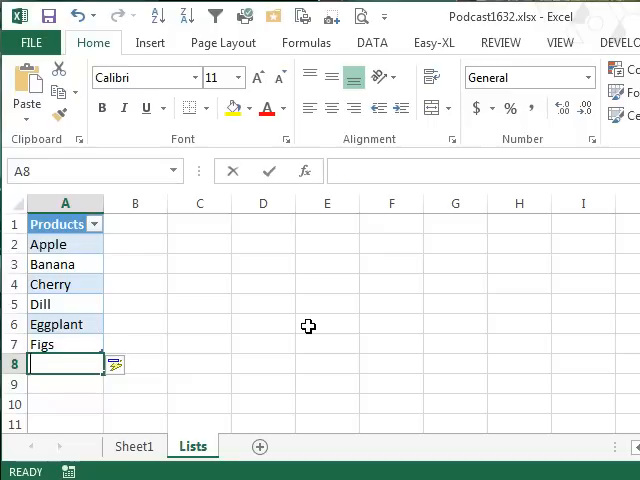
text(German)
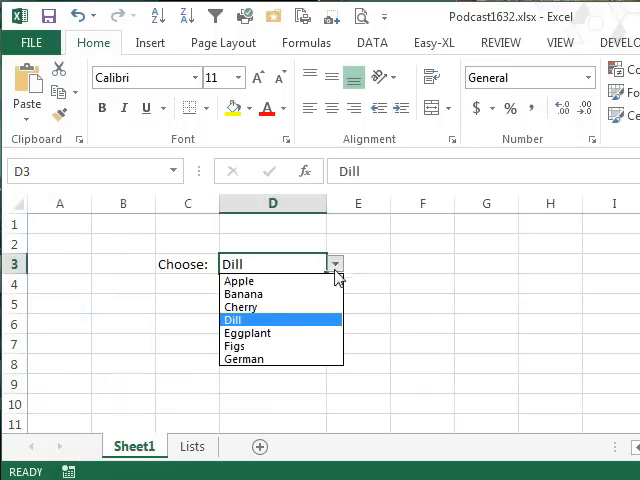
Step: Choose Cherry from D3's extended dropdown, then select the full product column on Lists
click(242, 358)
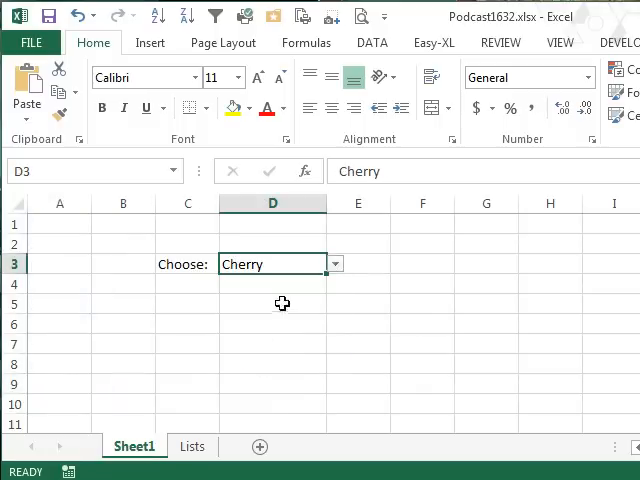
click(192, 446)
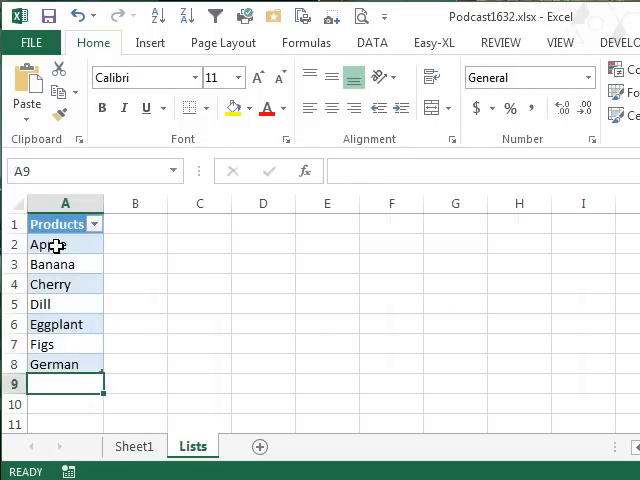
drag(48, 244, 48, 324)
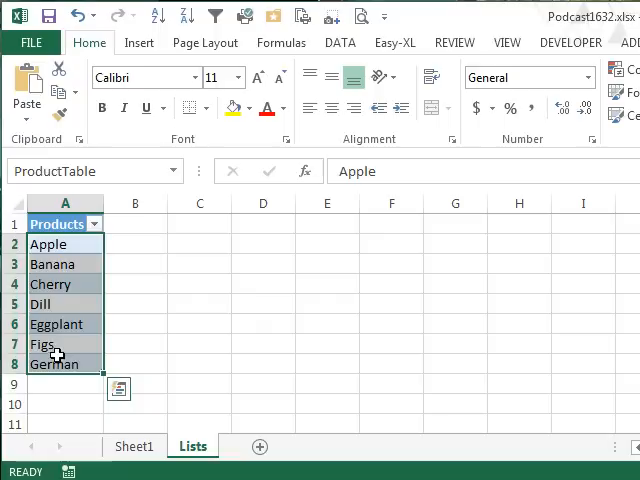
click(172, 172)
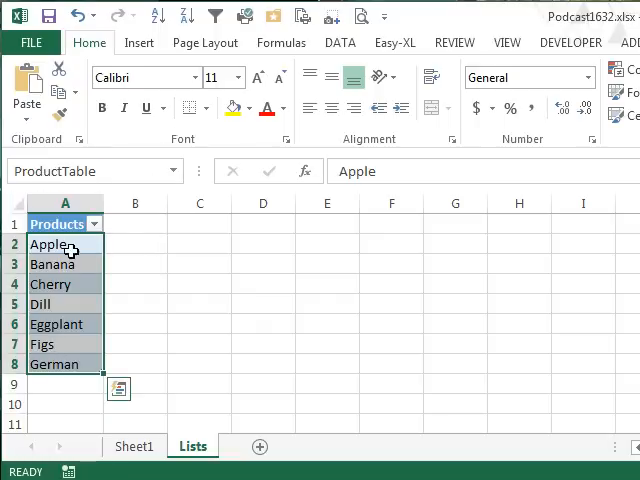
mouse_move(140, 420)
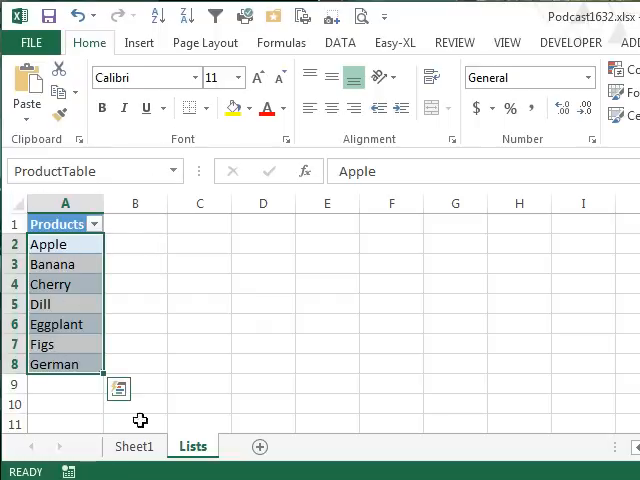
click(134, 446)
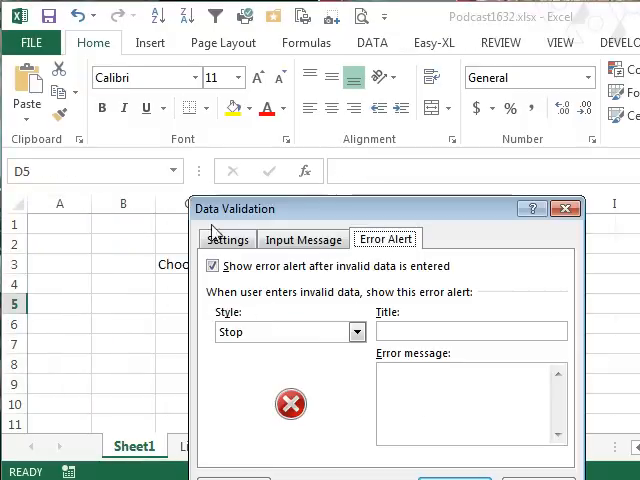
Step: Try =ProductTable[Products] as D5's list source; Excel rejects it, back to Lists
click(228, 238)
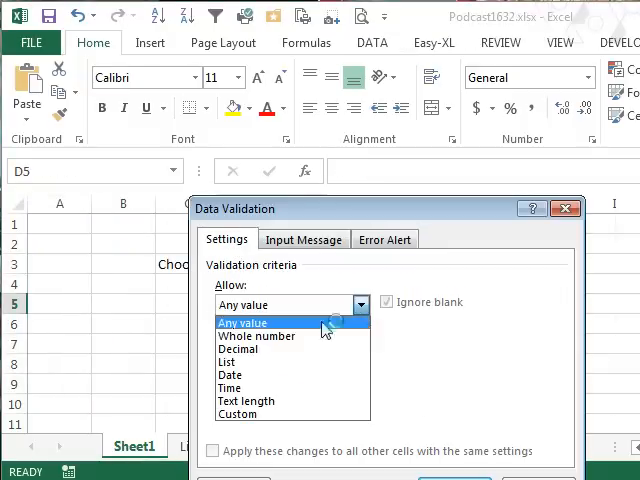
click(230, 362)
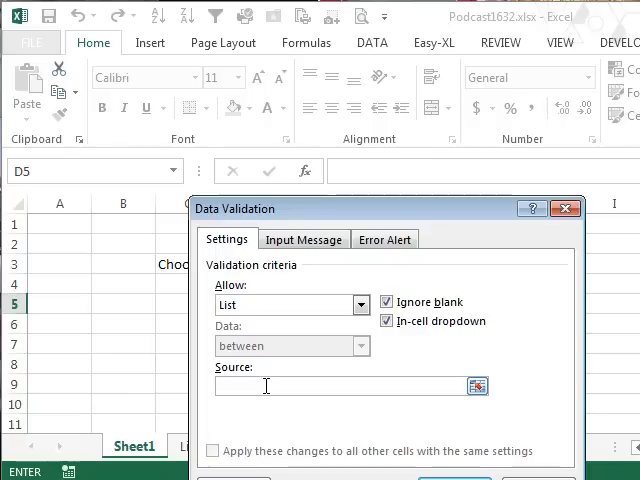
text(=ProductT)
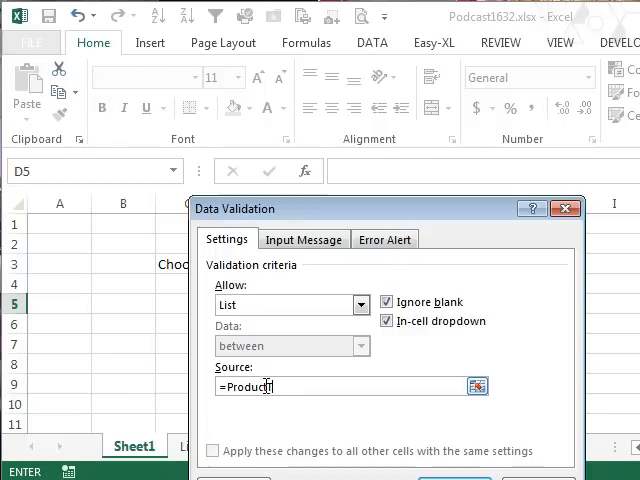
text(Table)
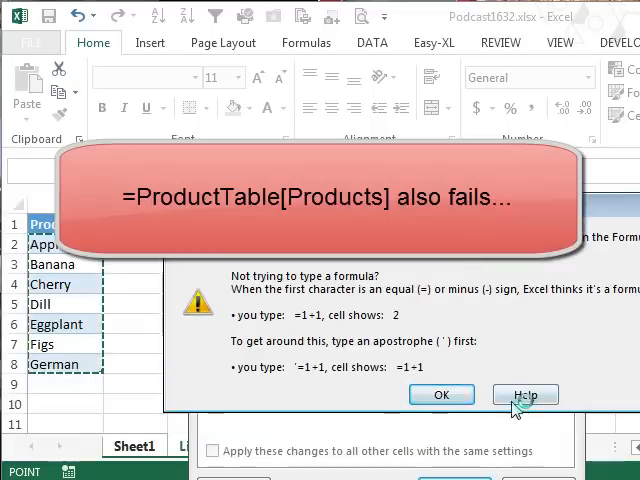
click(440, 394)
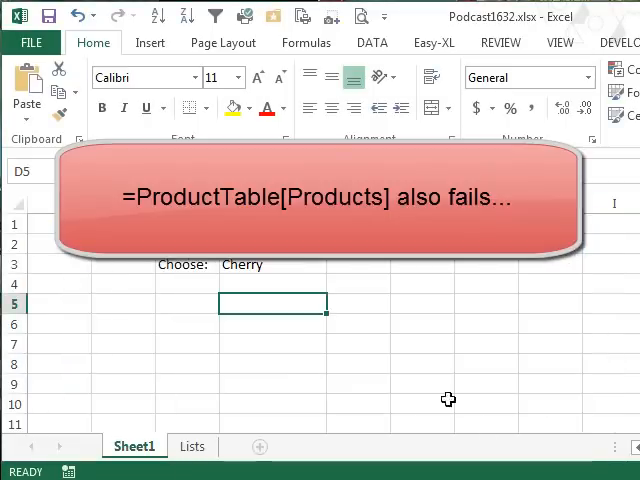
click(192, 446)
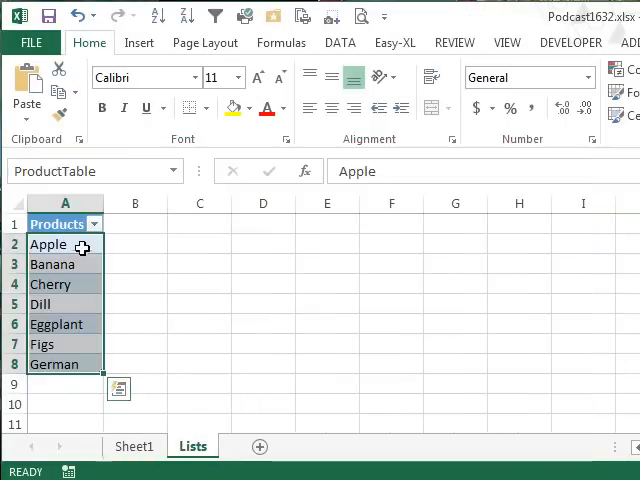
mouse_move(184, 336)
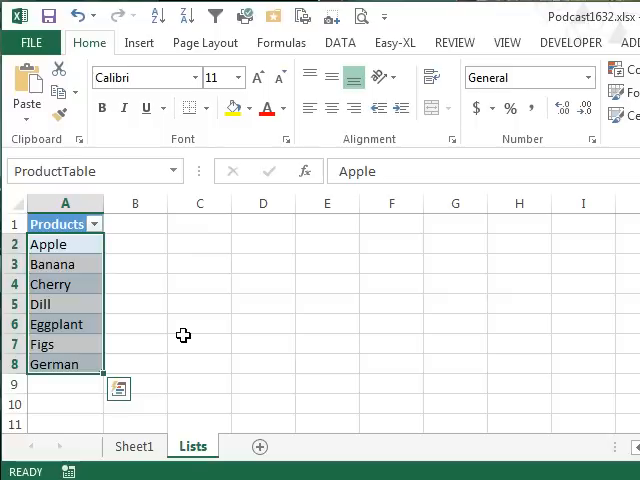